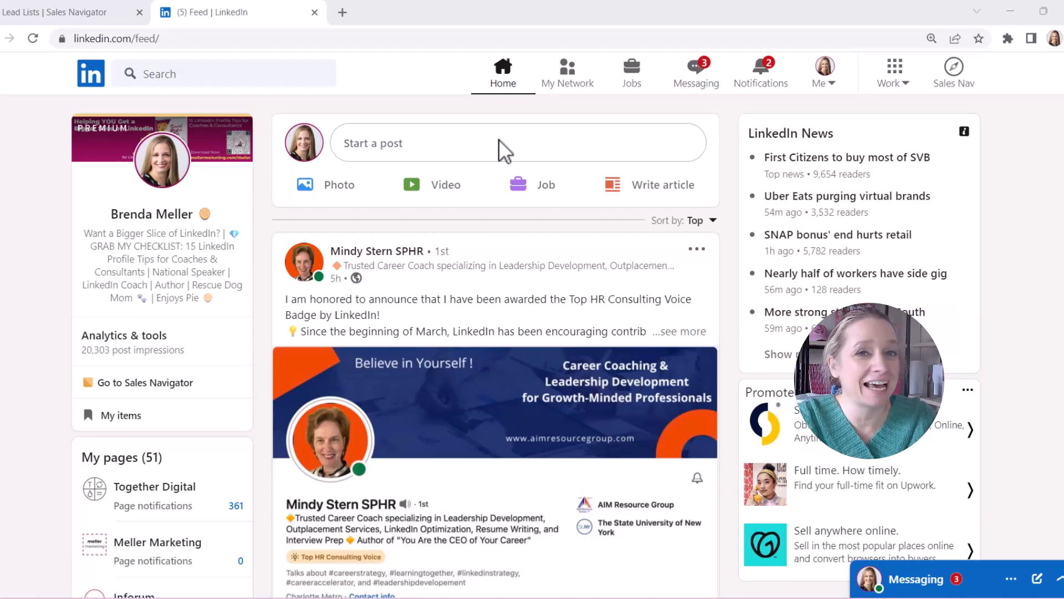
pyautogui.moveTo(502, 121)
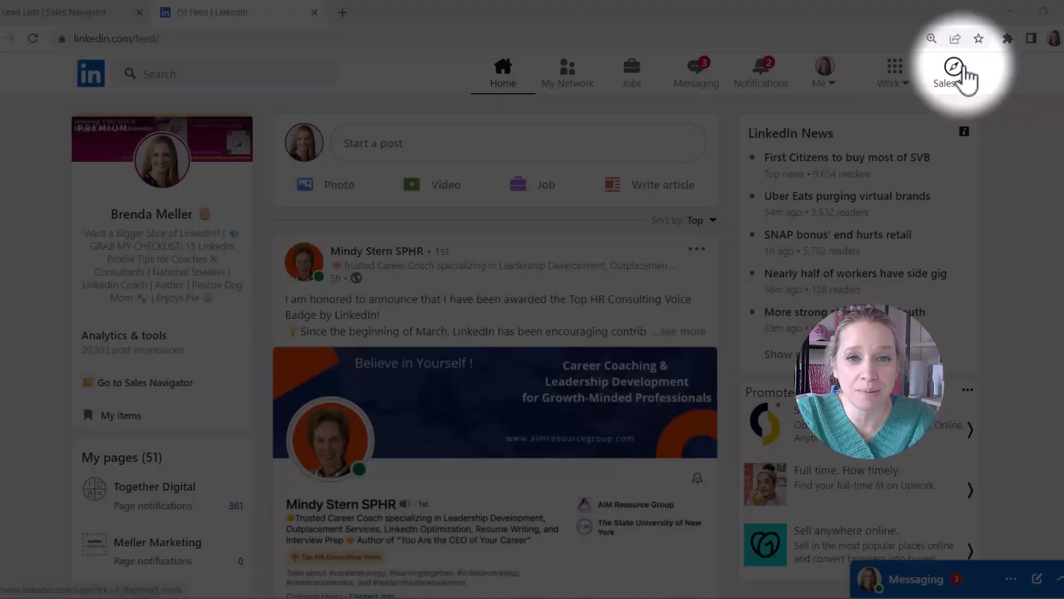
# Launch Sales Navigator in a new tab from the LinkedIn feed's Sales Nav link
pyautogui.click(946, 71)
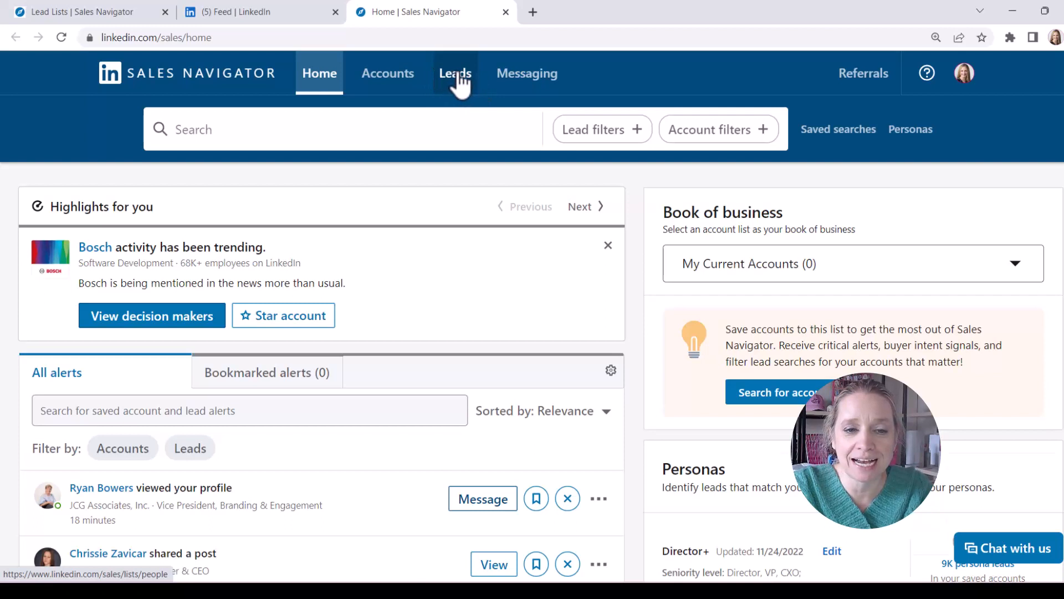
# From the Leads lists overview, open 'Recently Accepted Connections and InMails' (131 leads)
pyautogui.click(455, 73)
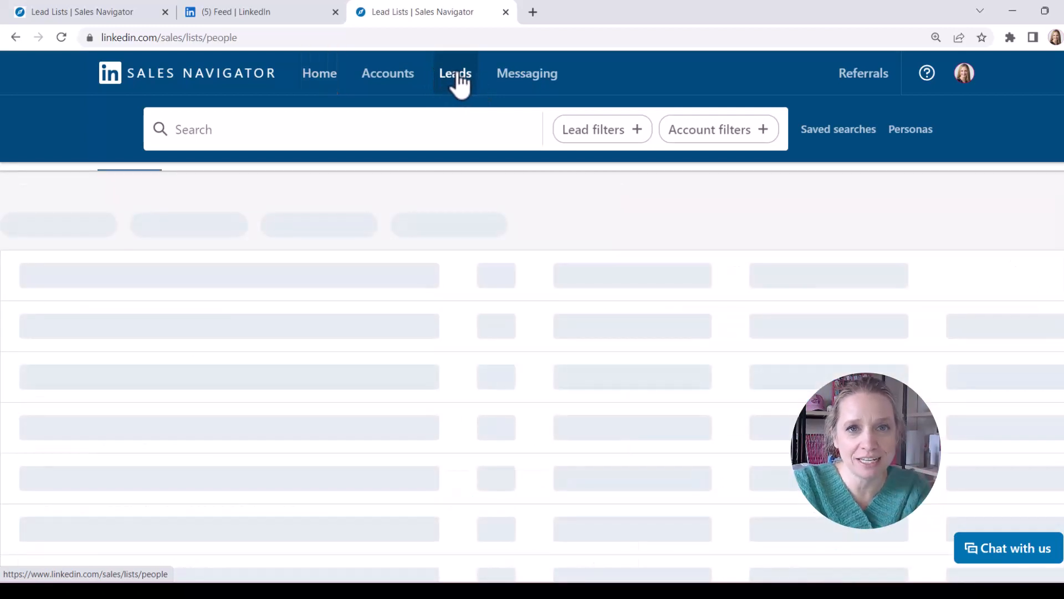
pyautogui.click(455, 73)
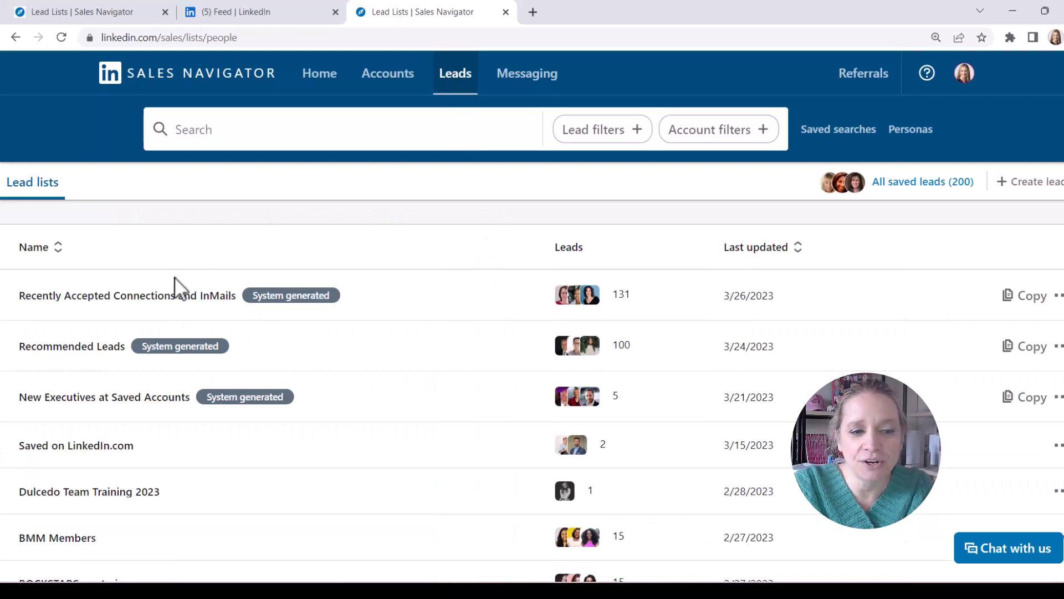
pyautogui.click(455, 73)
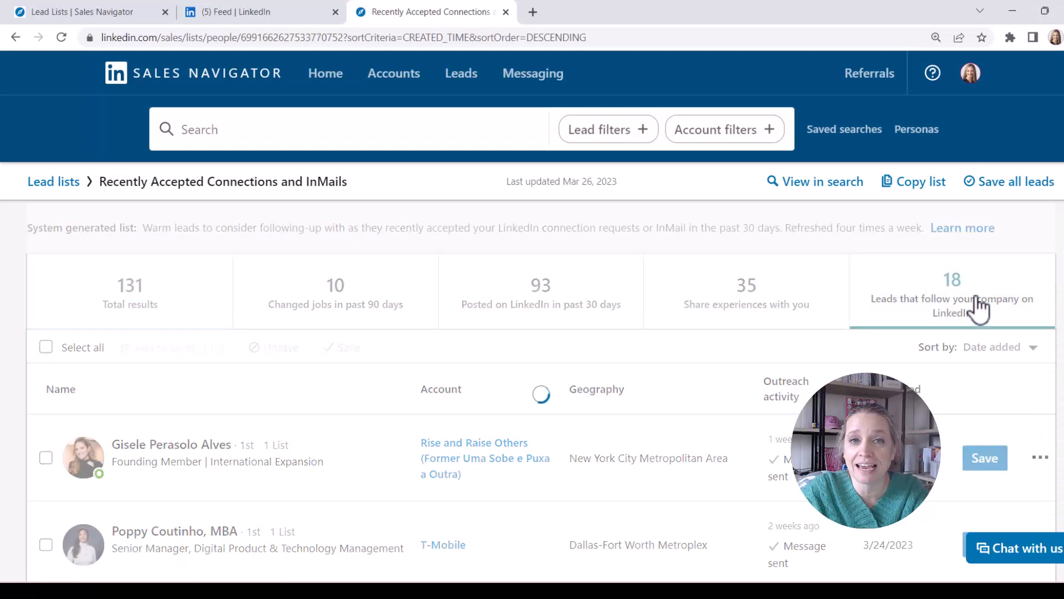
# Apply the 'Leads that follow your company on LinkedIn' spotlight and scroll the 18 results
pyautogui.click(951, 293)
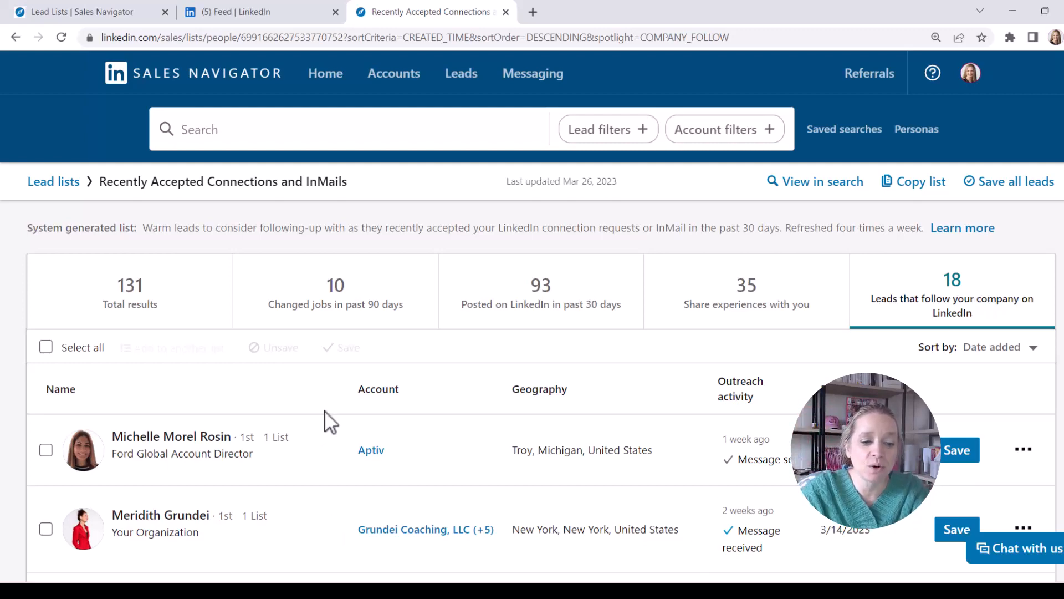
pyautogui.scroll(-3)
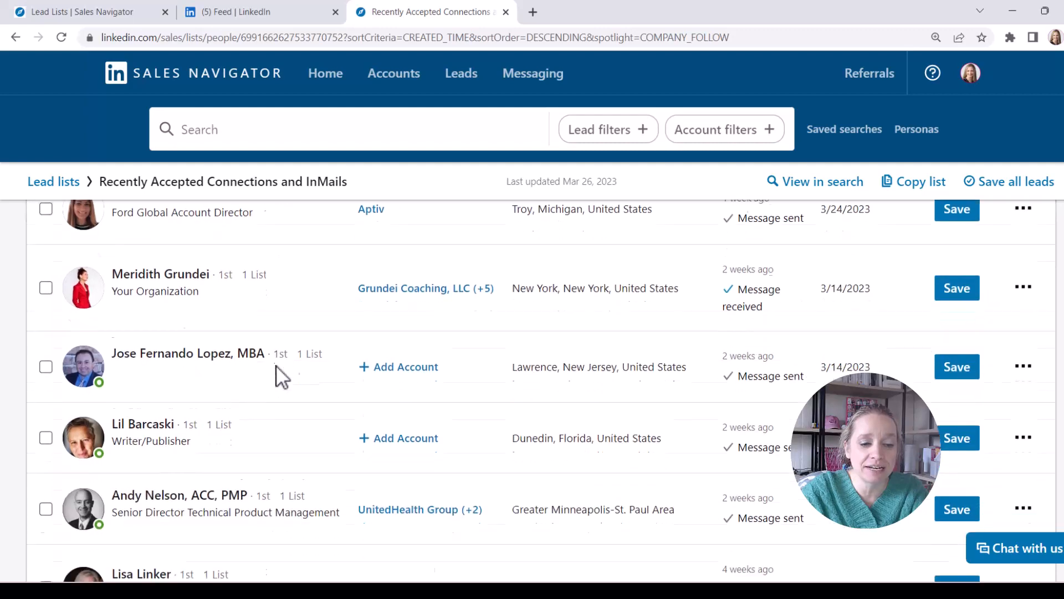
pyautogui.scroll(-3)
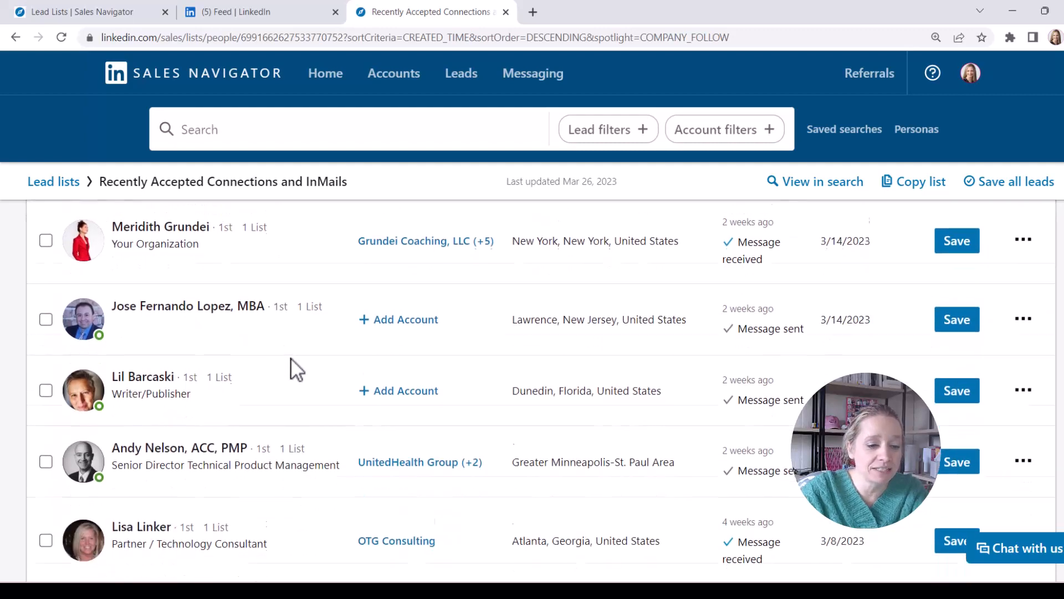
pyautogui.scroll(-3)
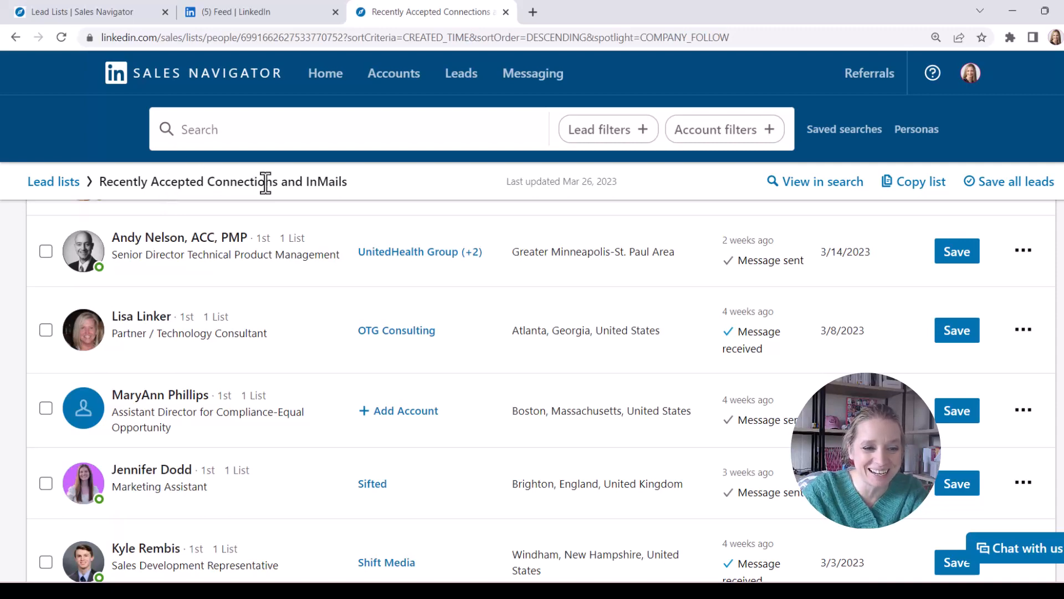
pyautogui.scroll(-3)
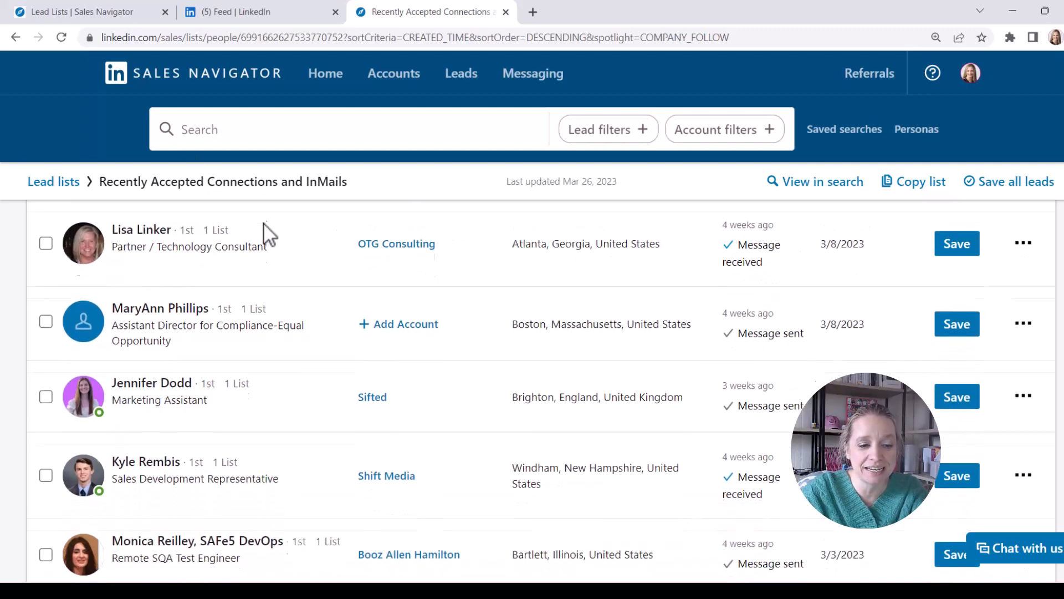
pyautogui.scroll(-3)
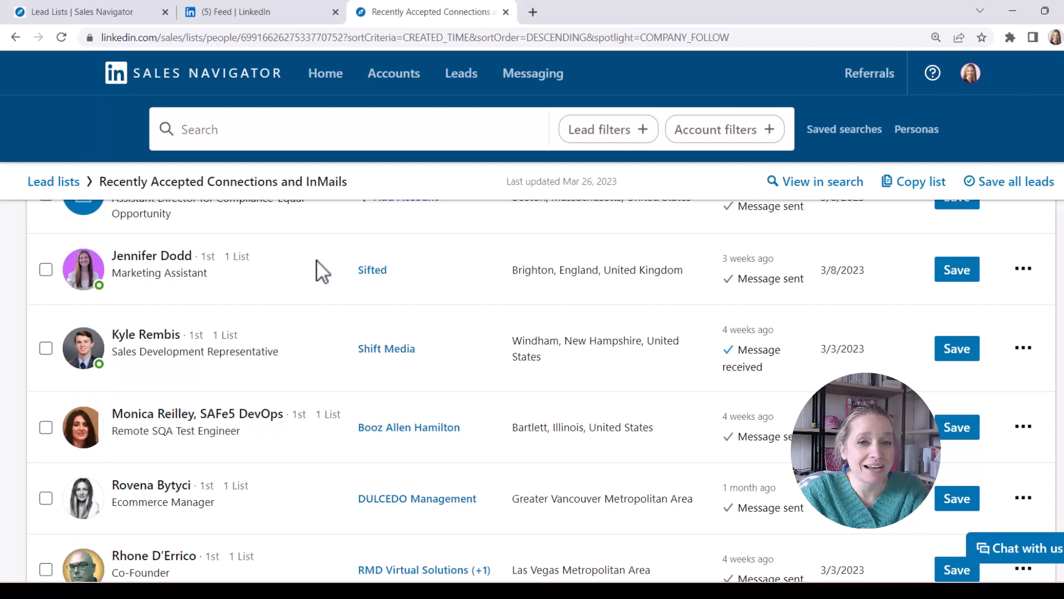
pyautogui.moveTo(347, 265)
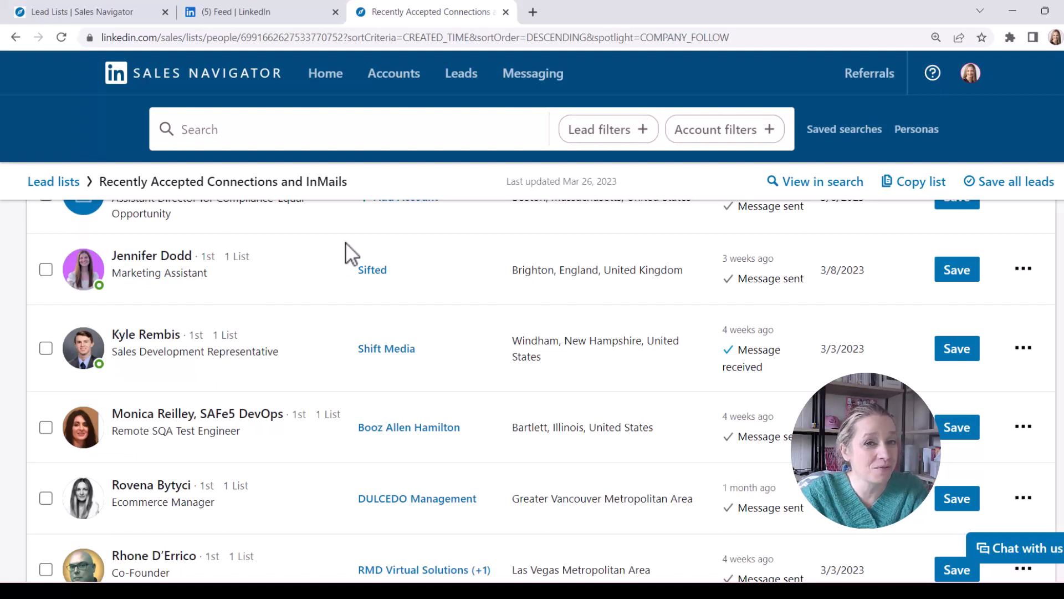
pyautogui.moveTo(357, 248)
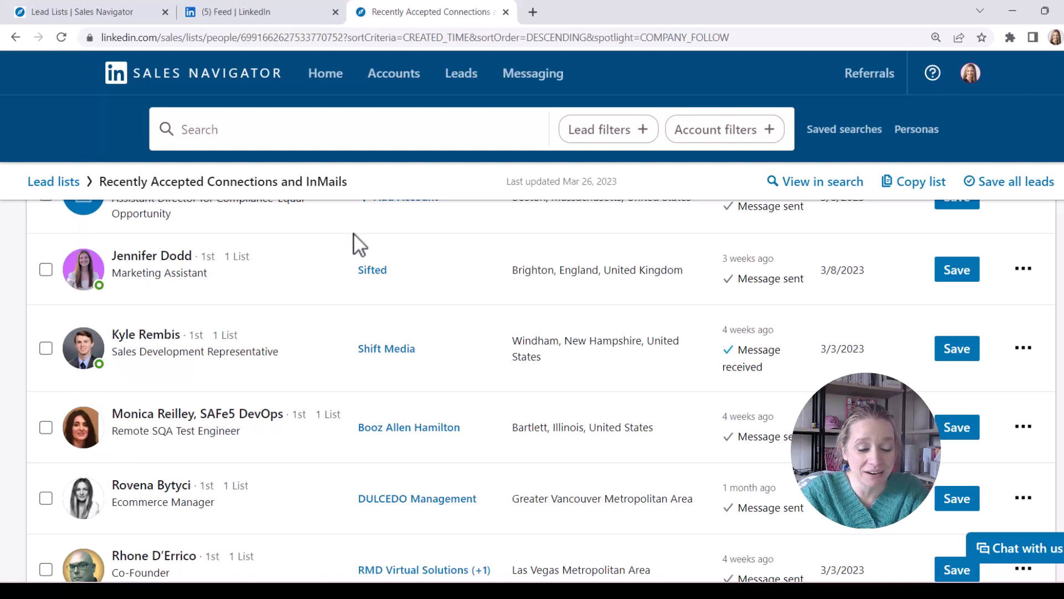
pyautogui.moveTo(553, 266)
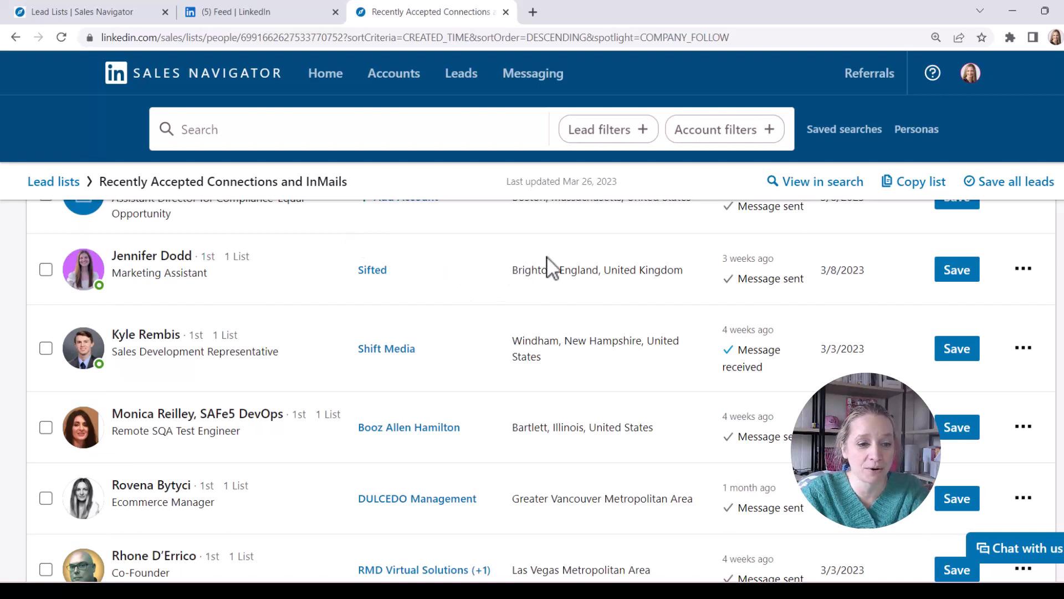
pyautogui.moveTo(513, 224)
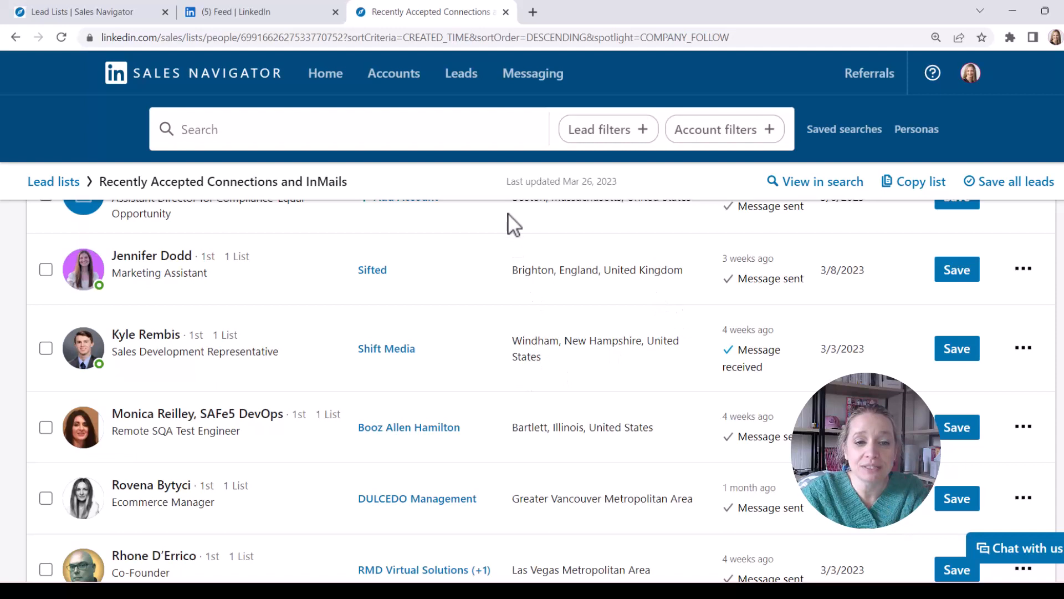
# Return to the Leads overview listing all saved lead lists
pyautogui.click(456, 74)
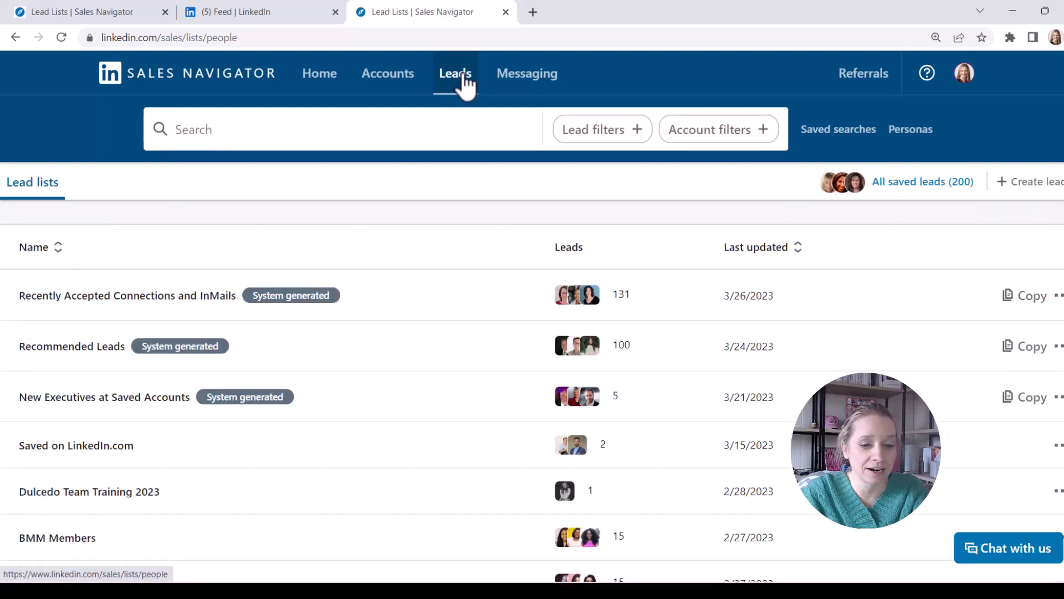
pyautogui.moveTo(71, 346)
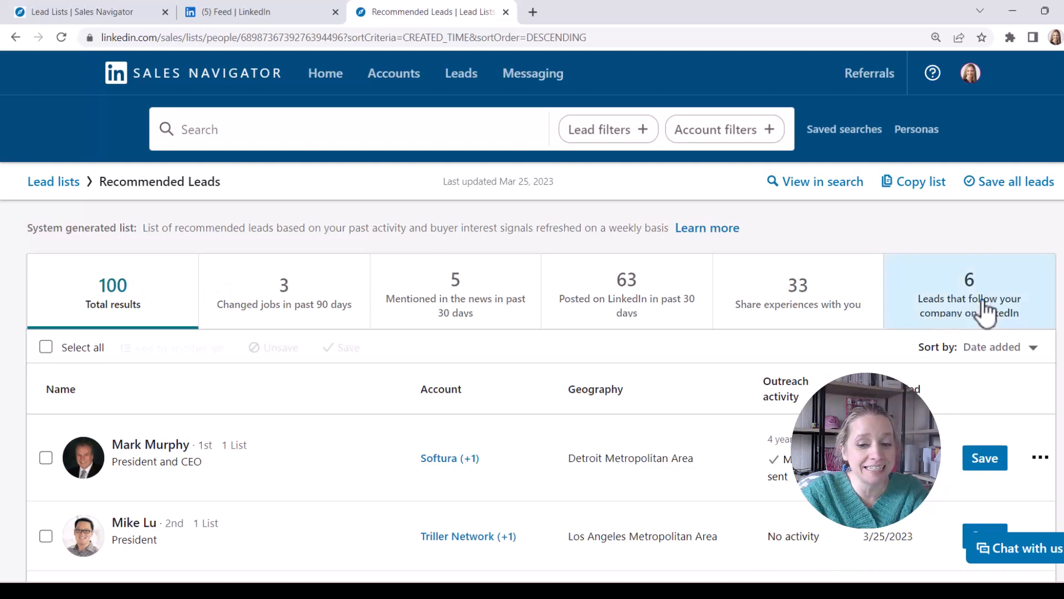
# Apply the 'Leads that follow your company' spotlight to Recommended Leads and scroll the 6 results
pyautogui.click(969, 290)
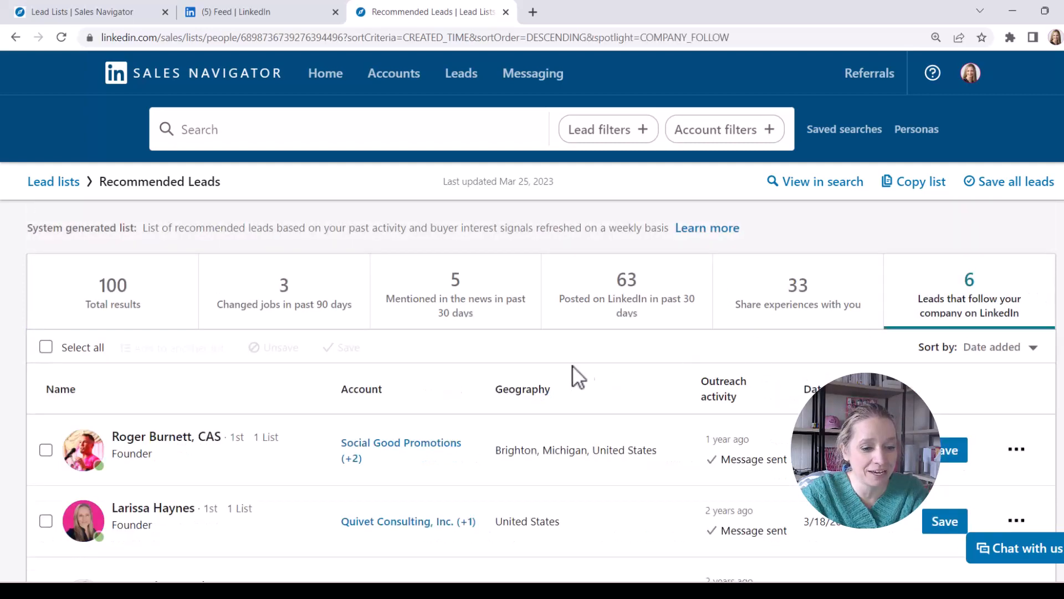
pyautogui.scroll(-3)
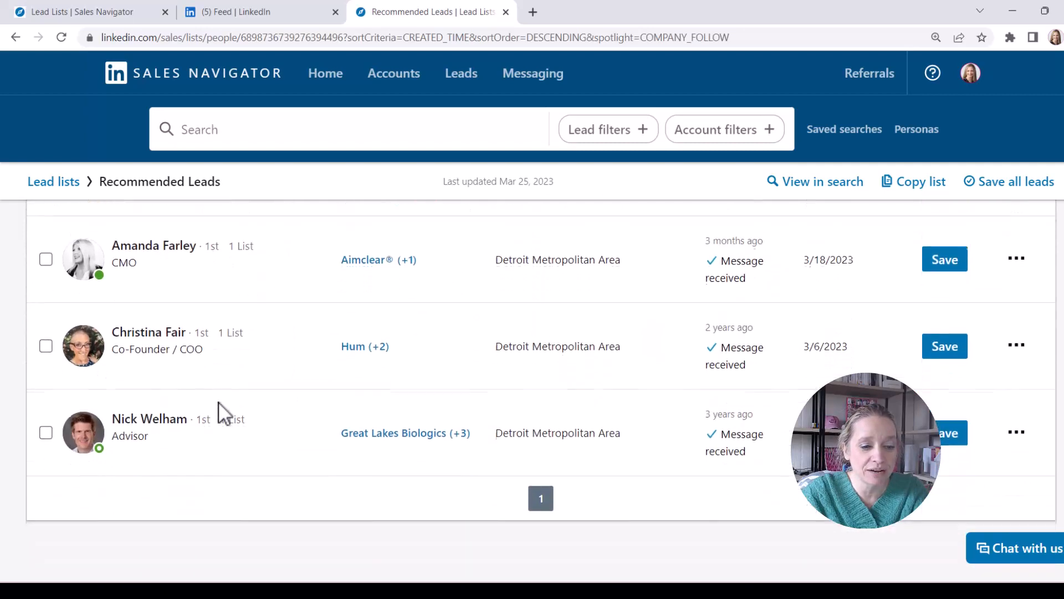